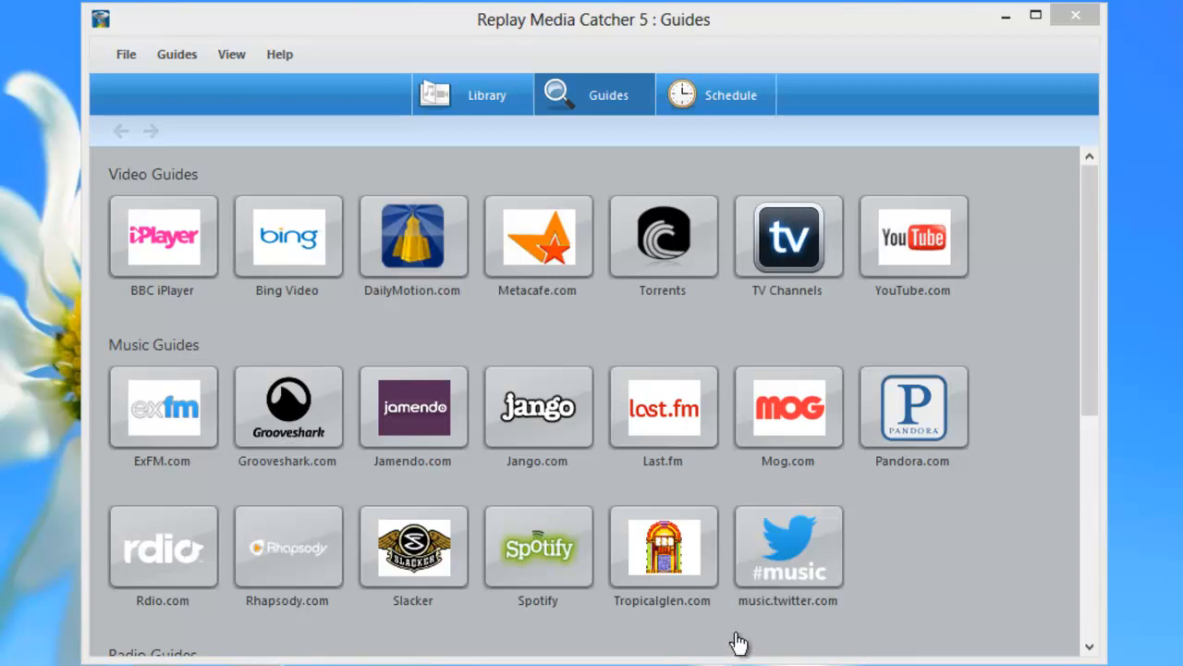
pyautogui.moveTo(733, 515)
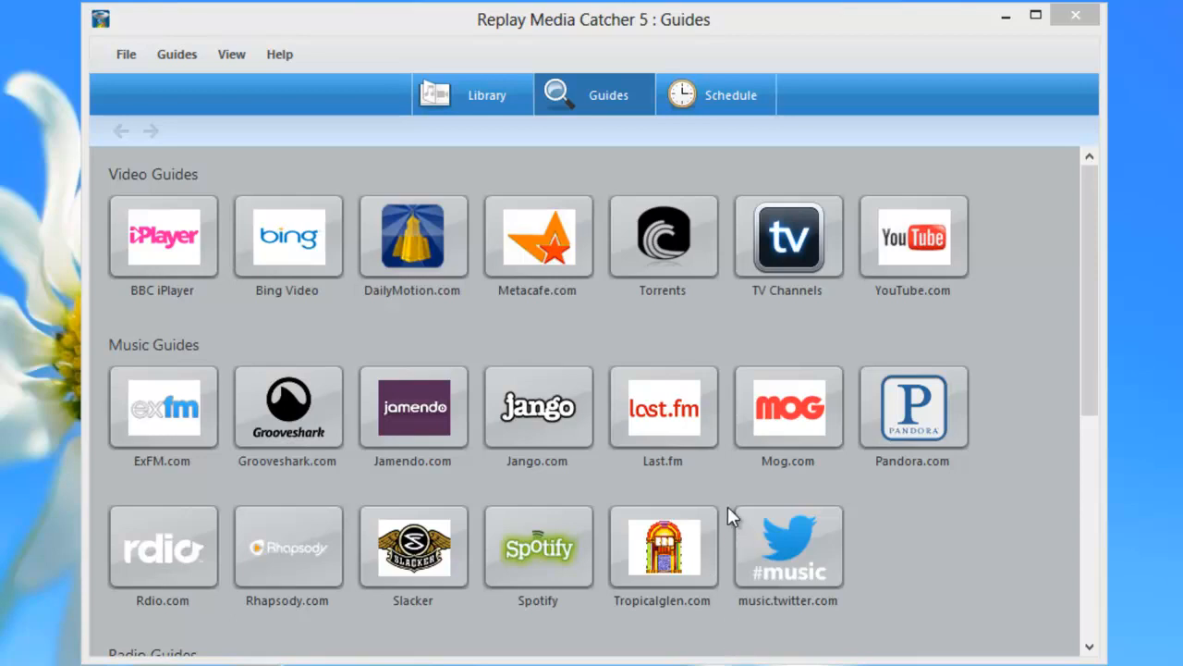
pyautogui.moveTo(1096, 412)
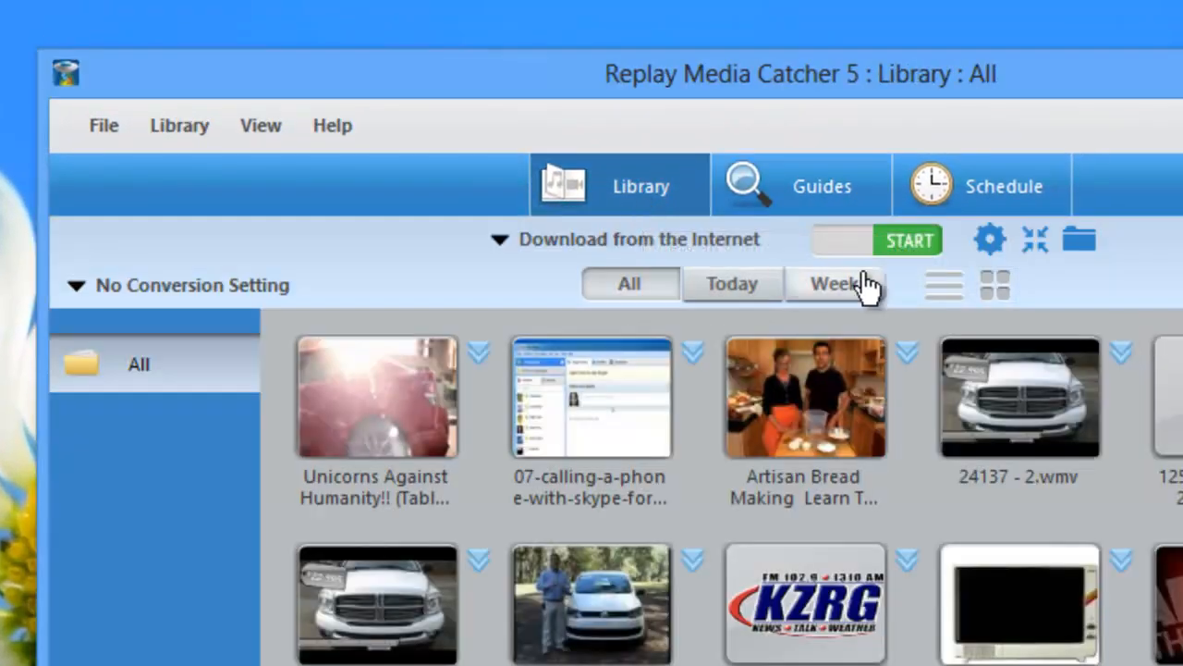
pyautogui.moveTo(909, 240)
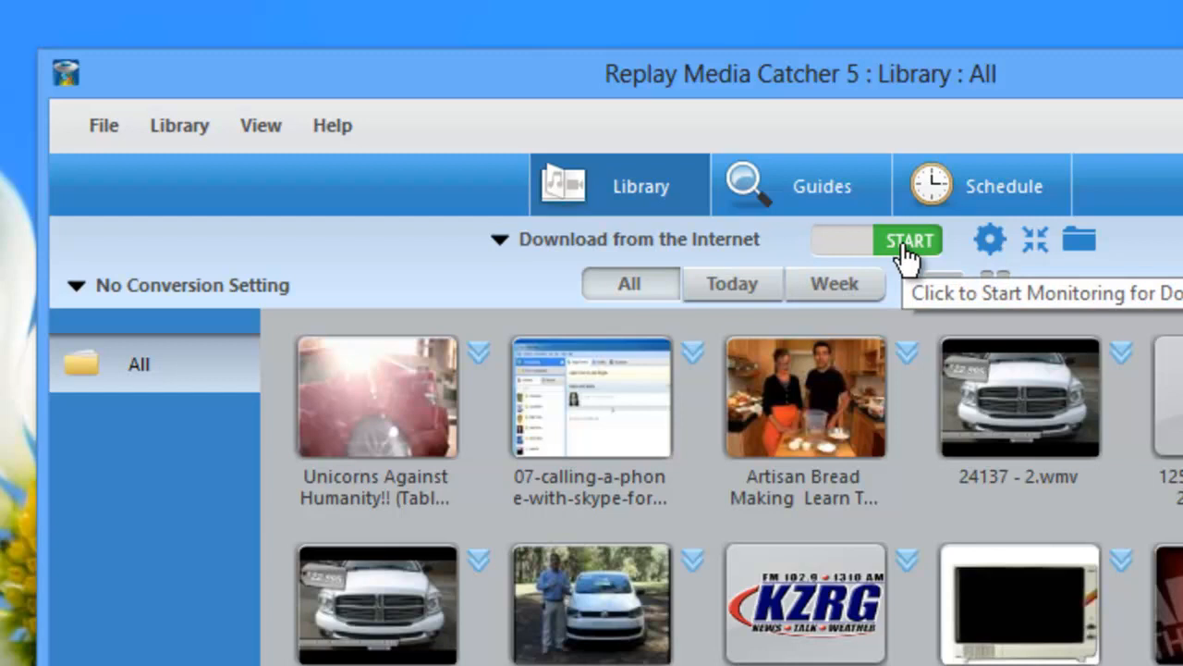
# - Toggle START in the Library to begin monitoring for streaming media
pyautogui.click(909, 240)
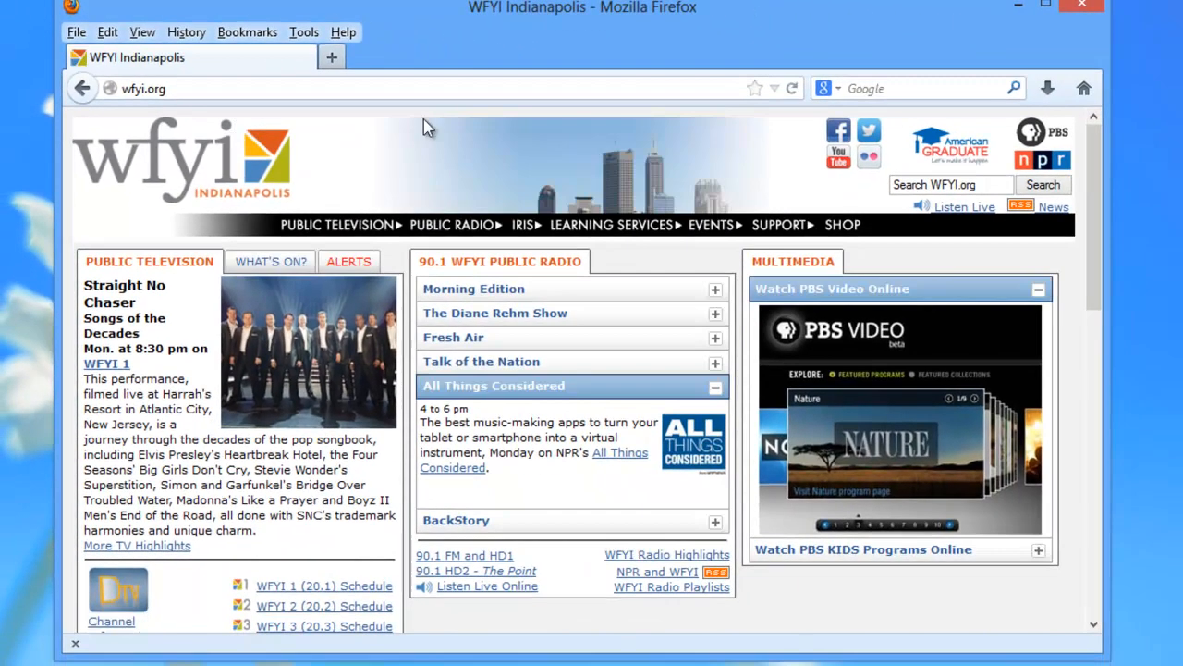
pyautogui.moveTo(459, 148)
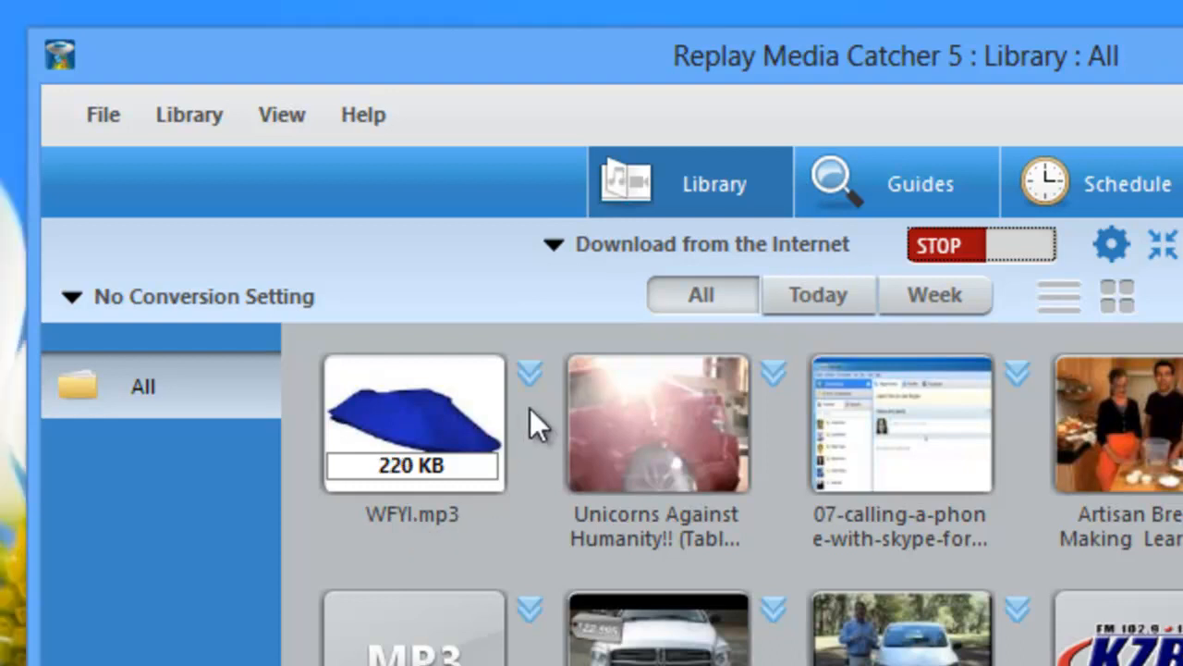
# - Stop monitoring so WFYI.mp3 completes, and show its actions menu
pyautogui.click(529, 373)
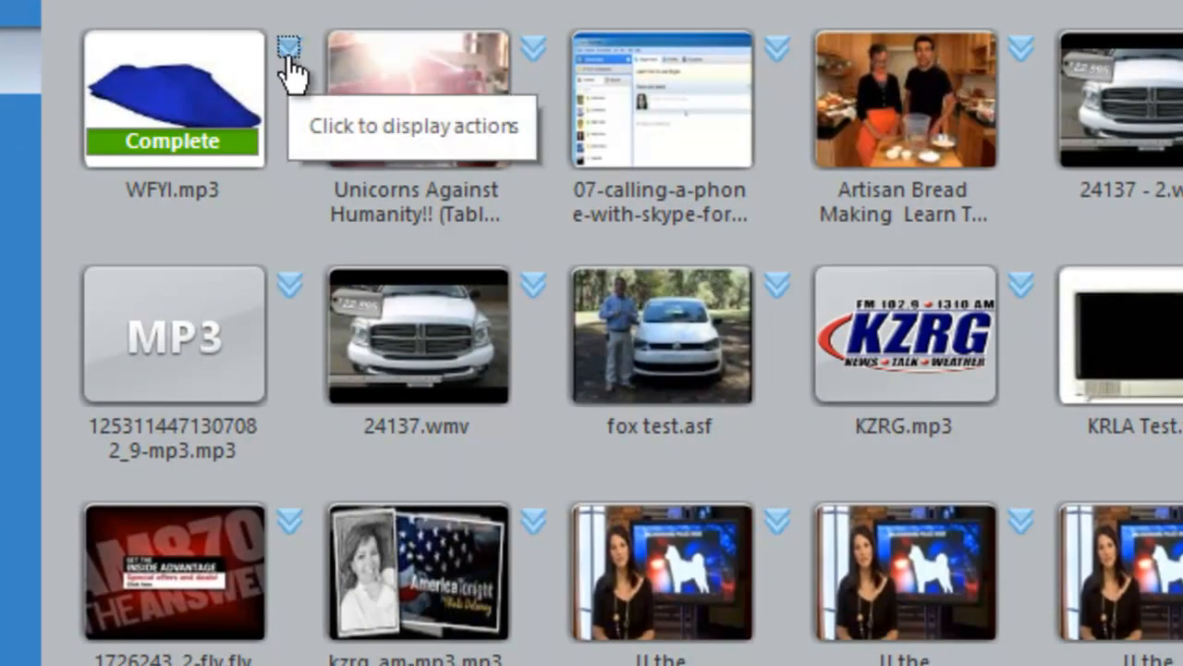
pyautogui.click(288, 46)
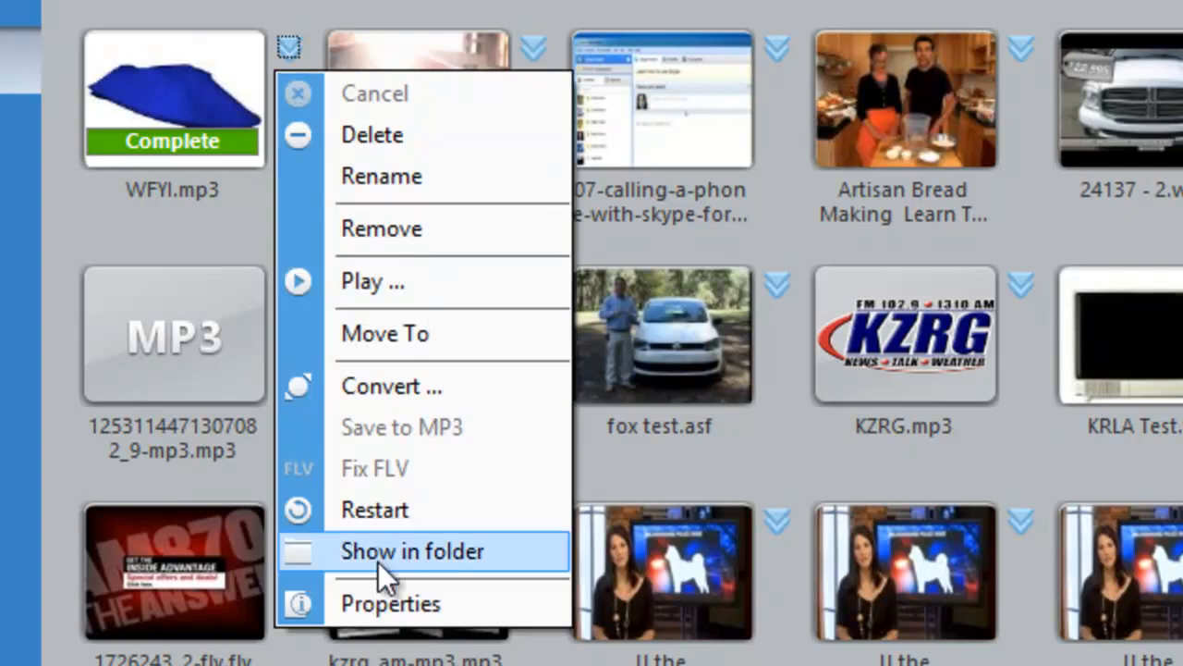
# - View WFYI.mp3 properties for its source URL, then go to the Schedule list
pyautogui.click(389, 603)
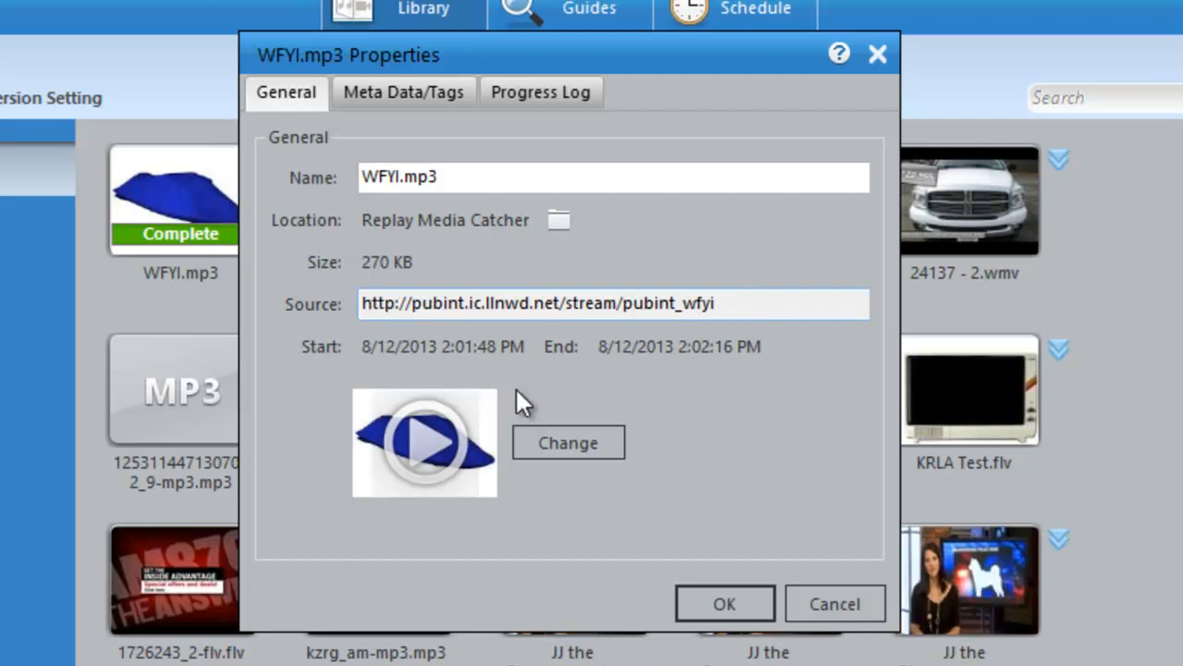
pyautogui.moveTo(730, 304)
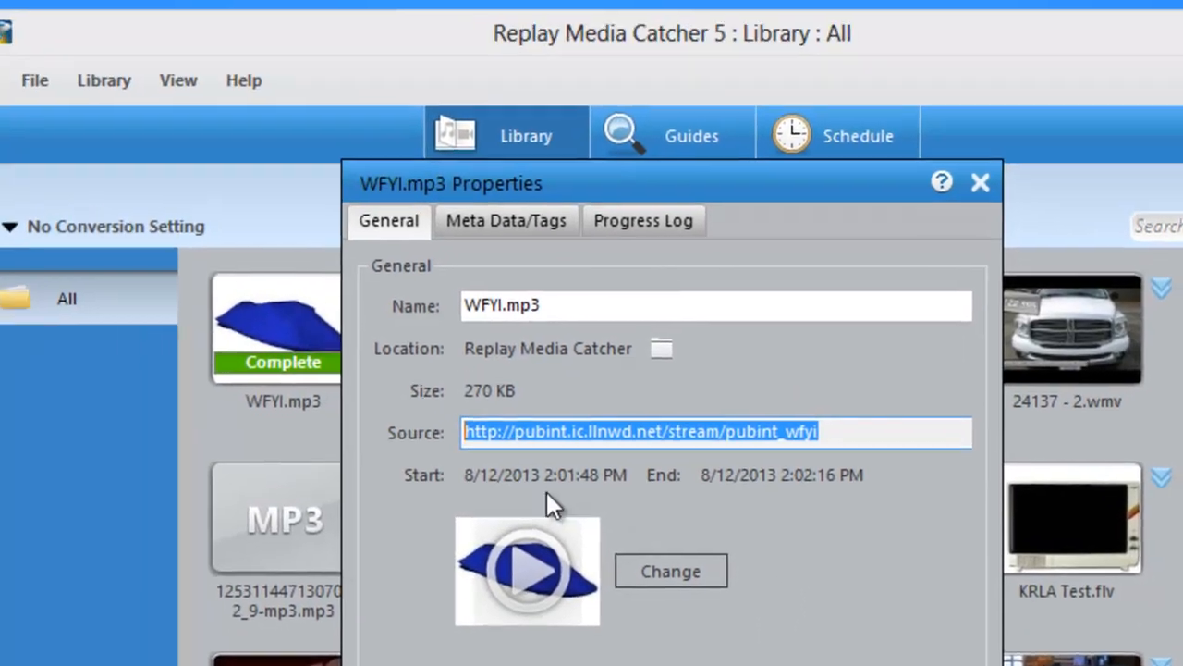
pyautogui.click(837, 135)
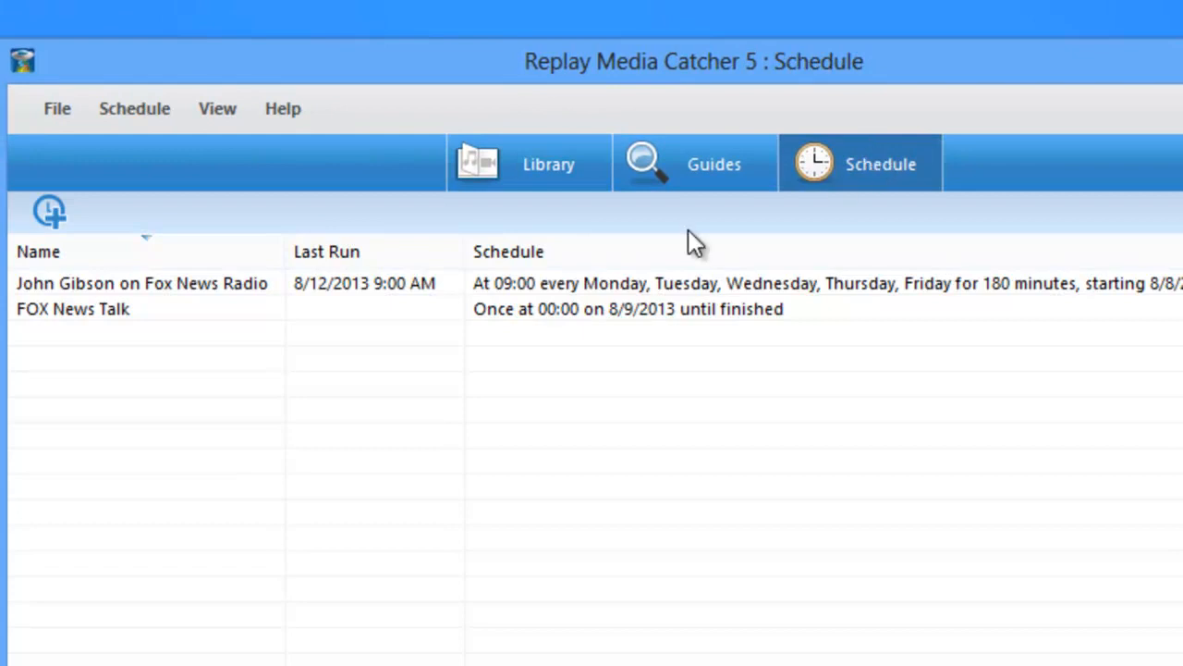
# - Add a new schedule entry named 'My favorite WFYI Show'
pyautogui.click(49, 209)
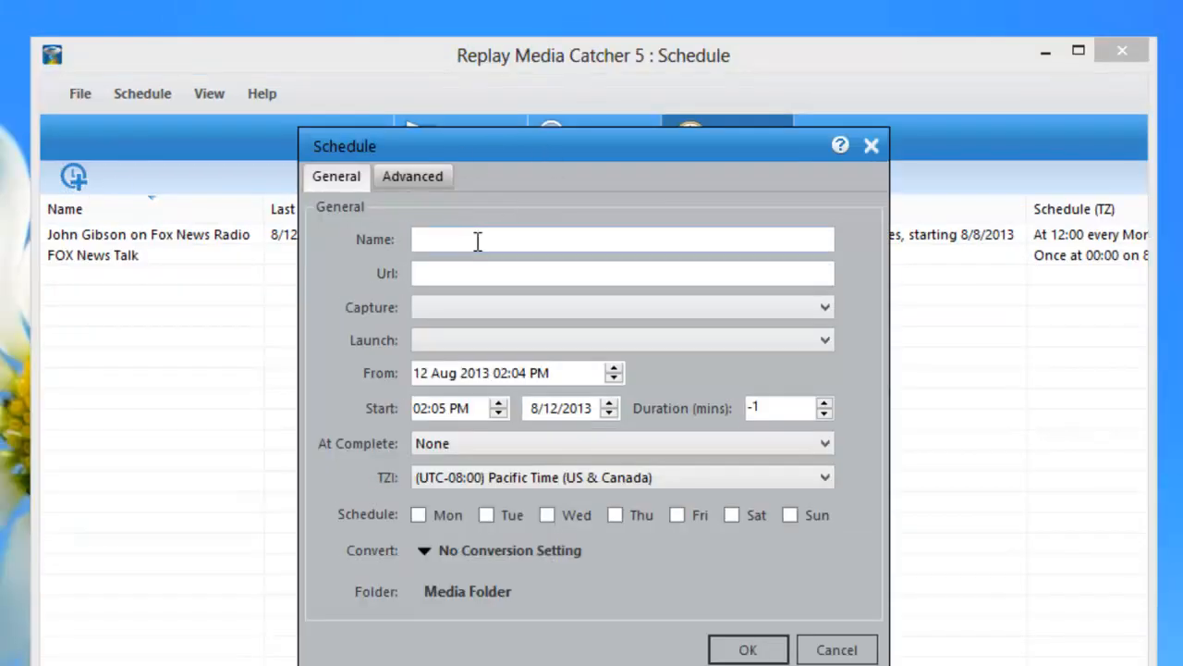
pyautogui.click(622, 239)
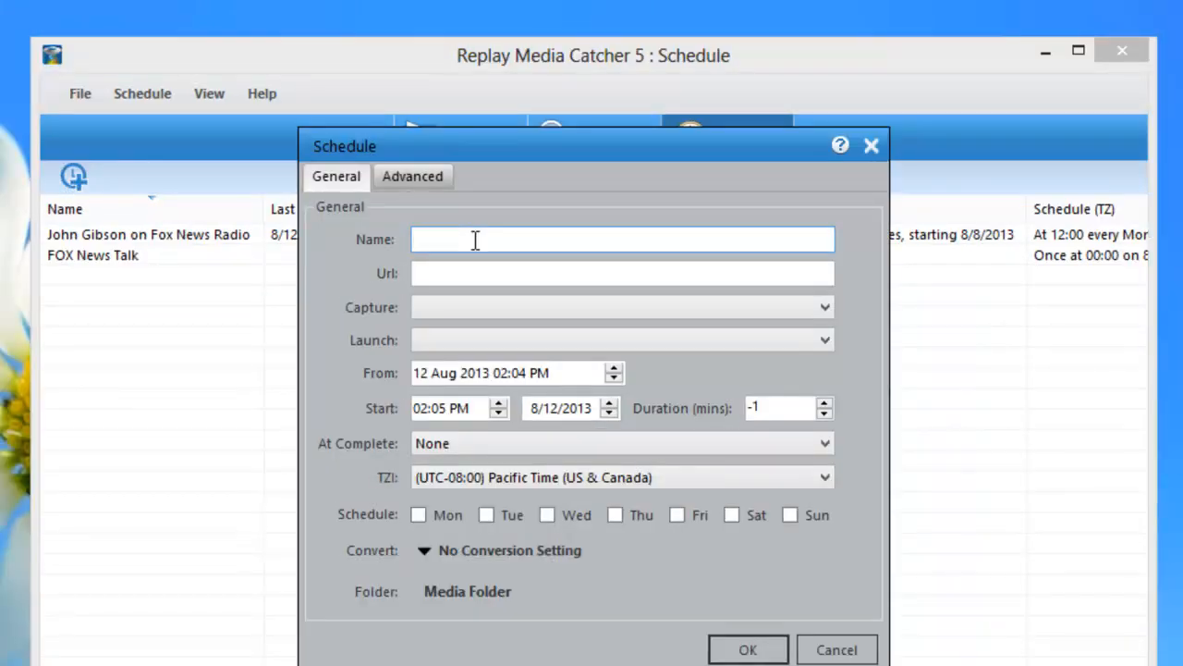
pyautogui.write('My')
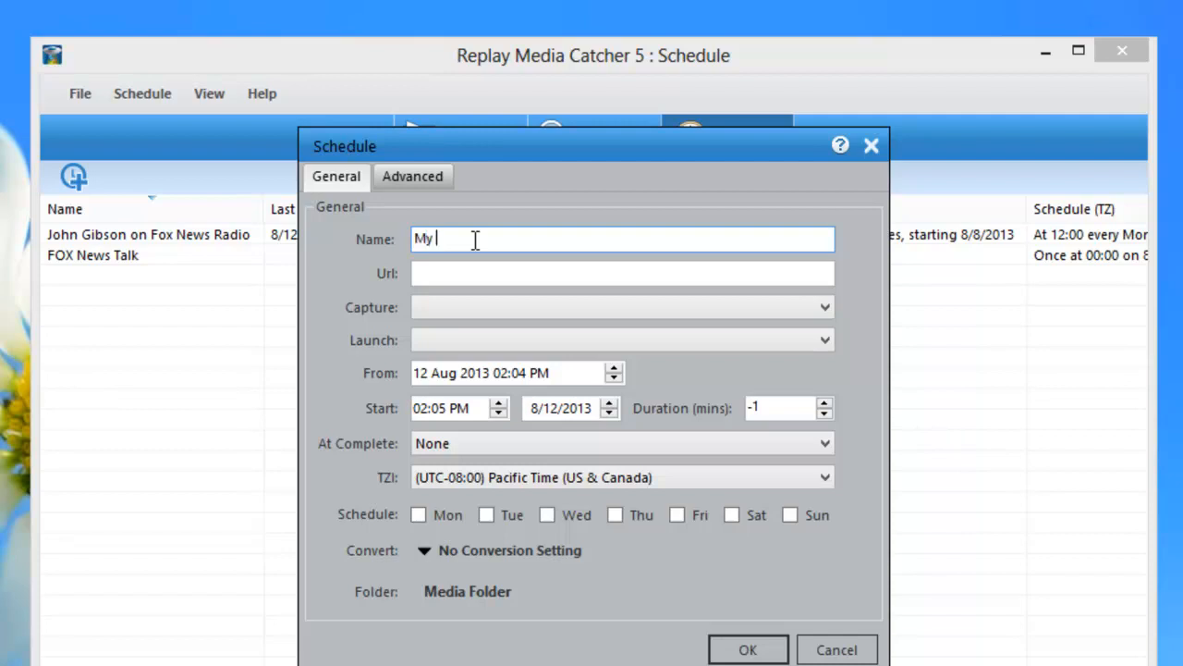
pyautogui.write('favorite W')
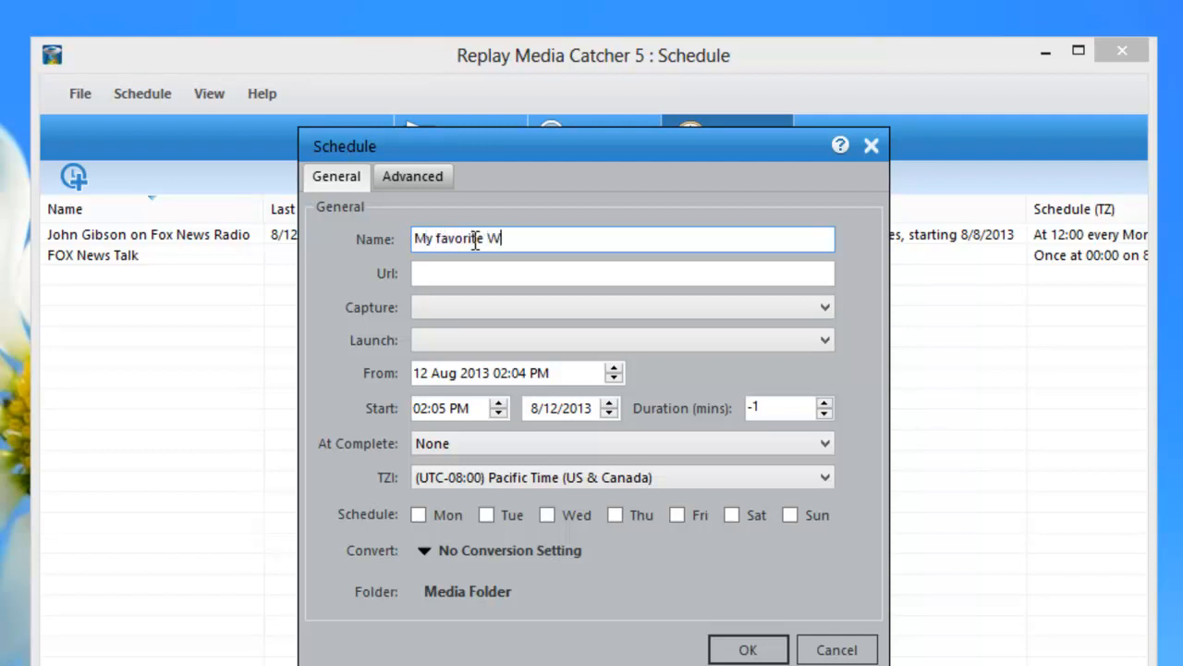
pyautogui.write('FYI Show')
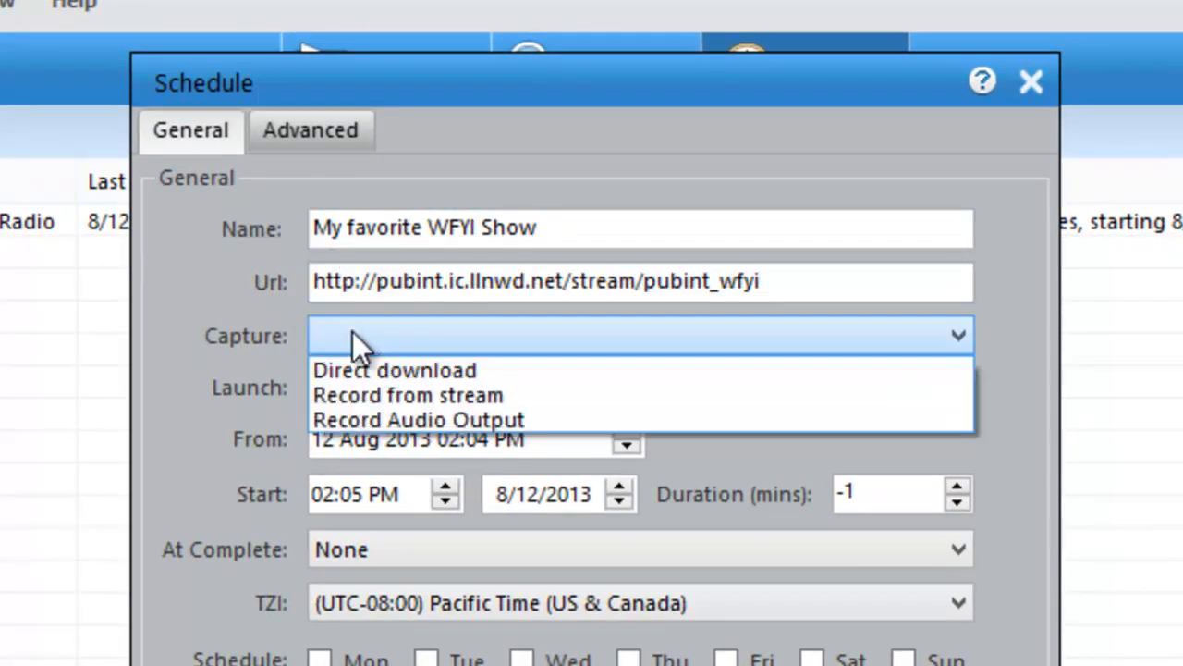
# - Choose Direct download as the schedule's capture method
pyautogui.click(394, 370)
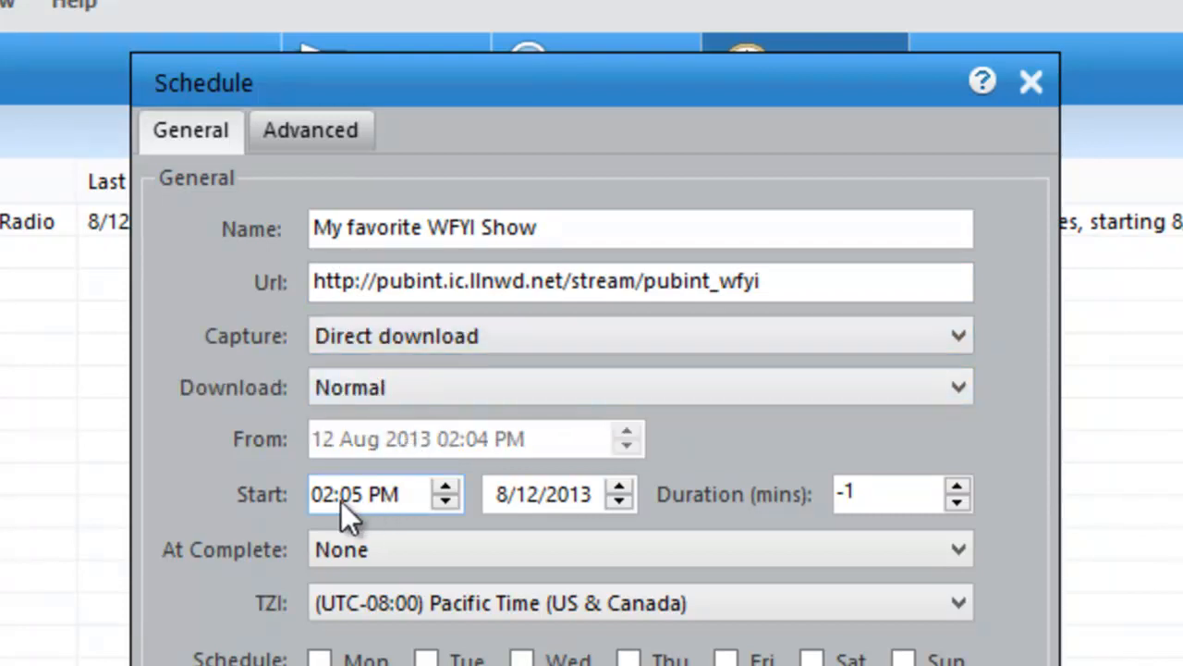
pyautogui.moveTo(323, 518)
pyautogui.write('120')
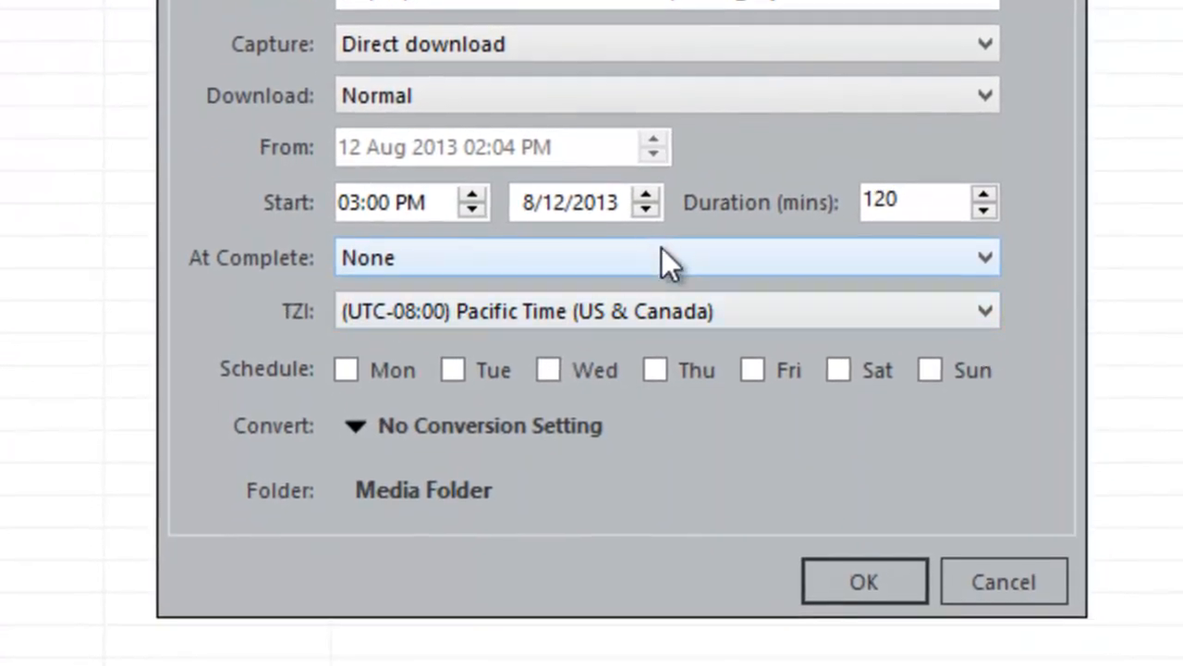
pyautogui.moveTo(702, 314)
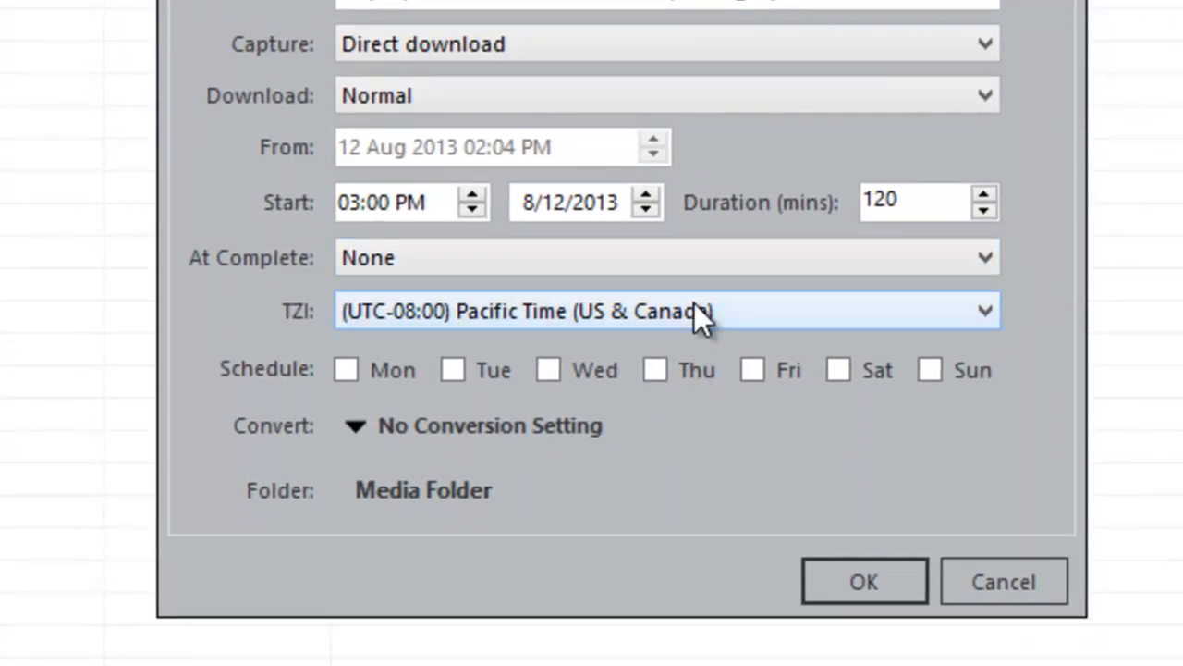
# - Select (UTC-05:00) Eastern Time (US & Canada) as the schedule's time zone
pyautogui.click(665, 311)
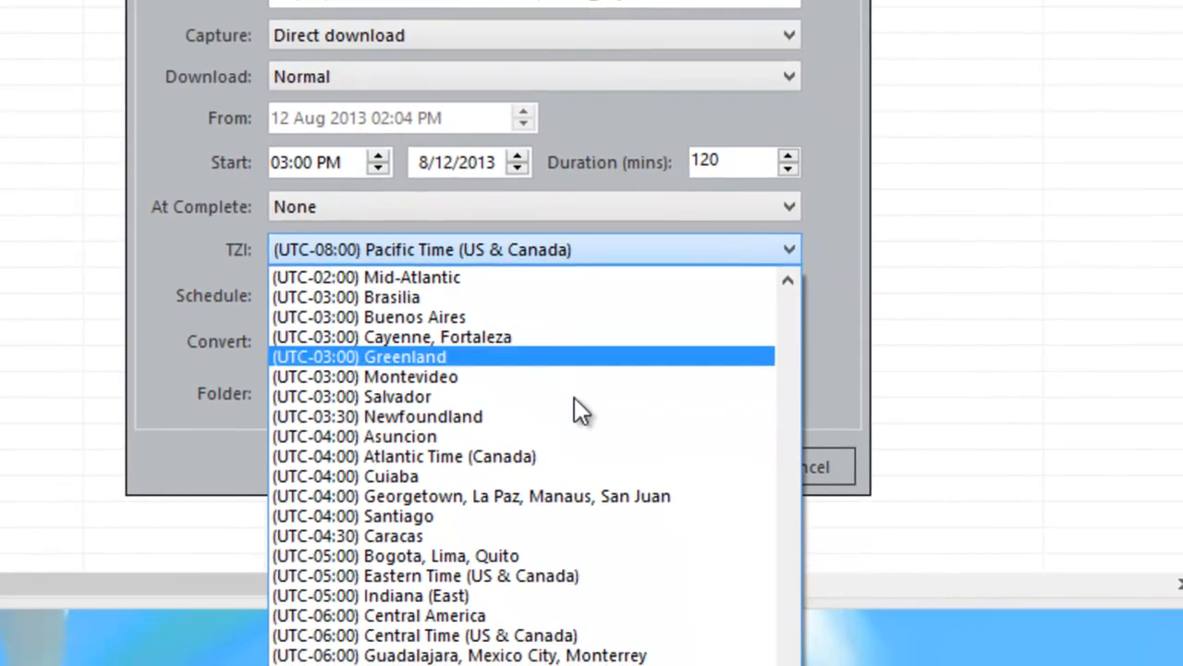
pyautogui.click(424, 575)
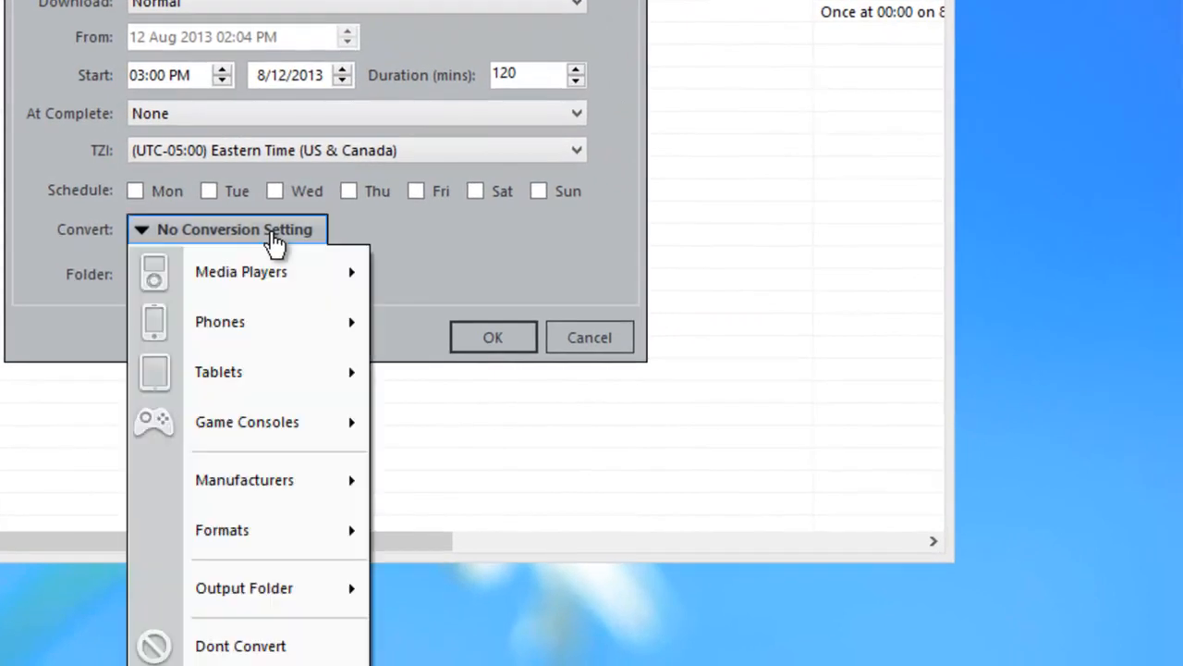
pyautogui.moveTo(219, 371)
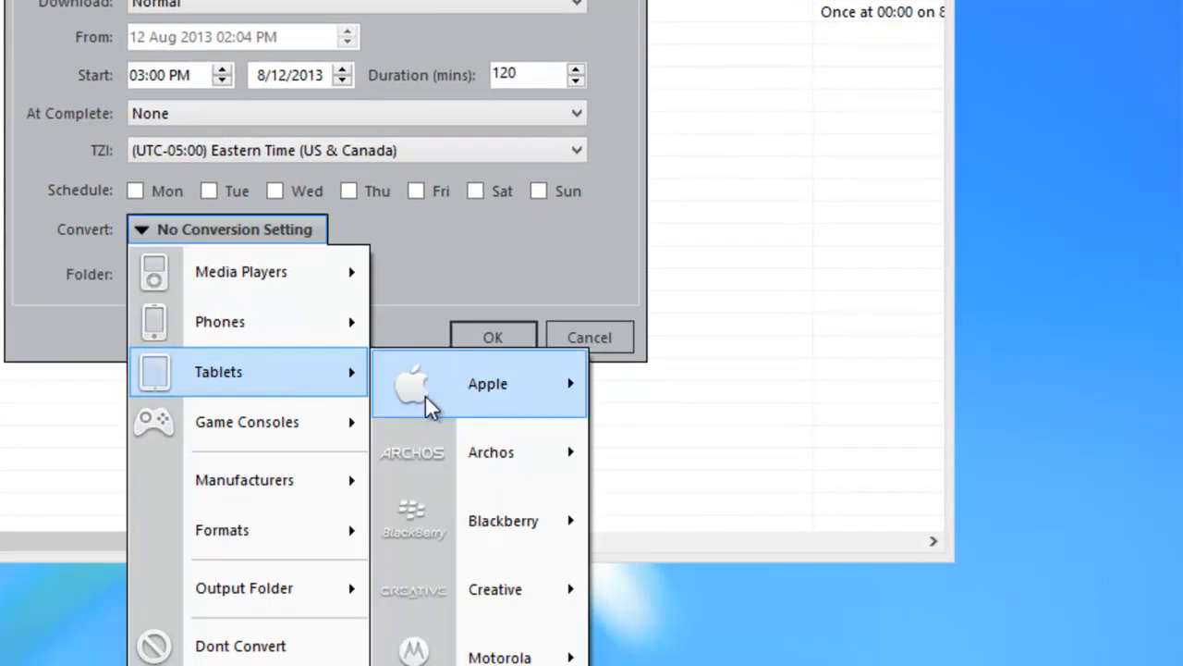
pyautogui.moveTo(487, 383)
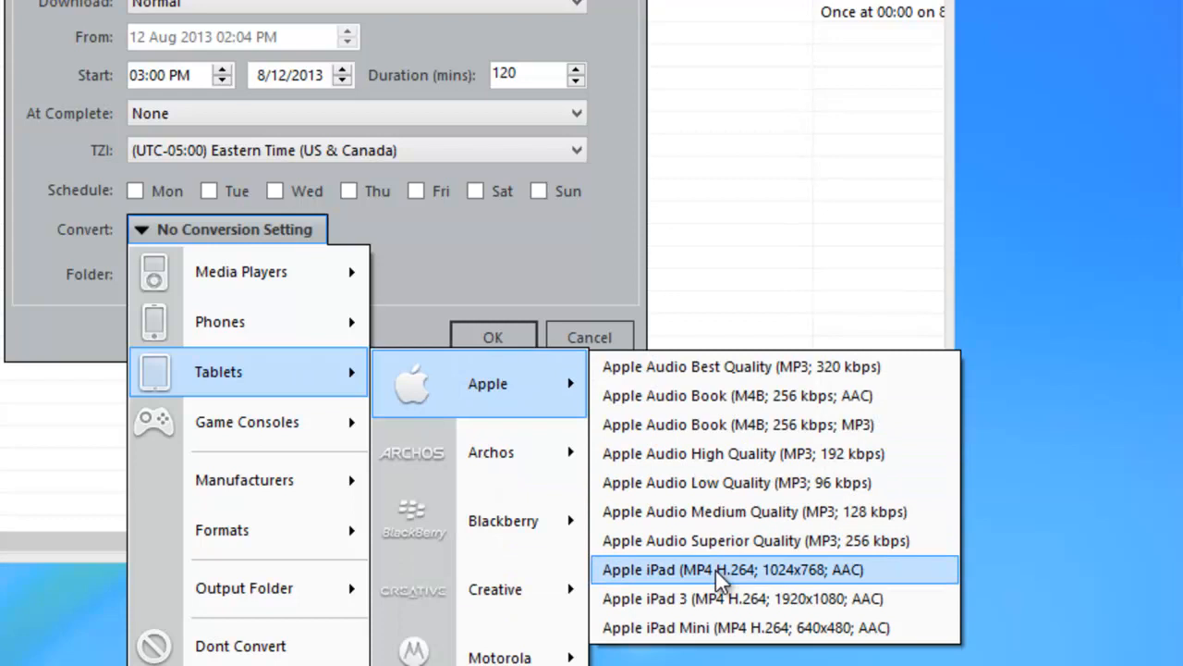
# - Convert to Apple iPad format and tick the remaining weekdays through Friday
pyautogui.click(732, 568)
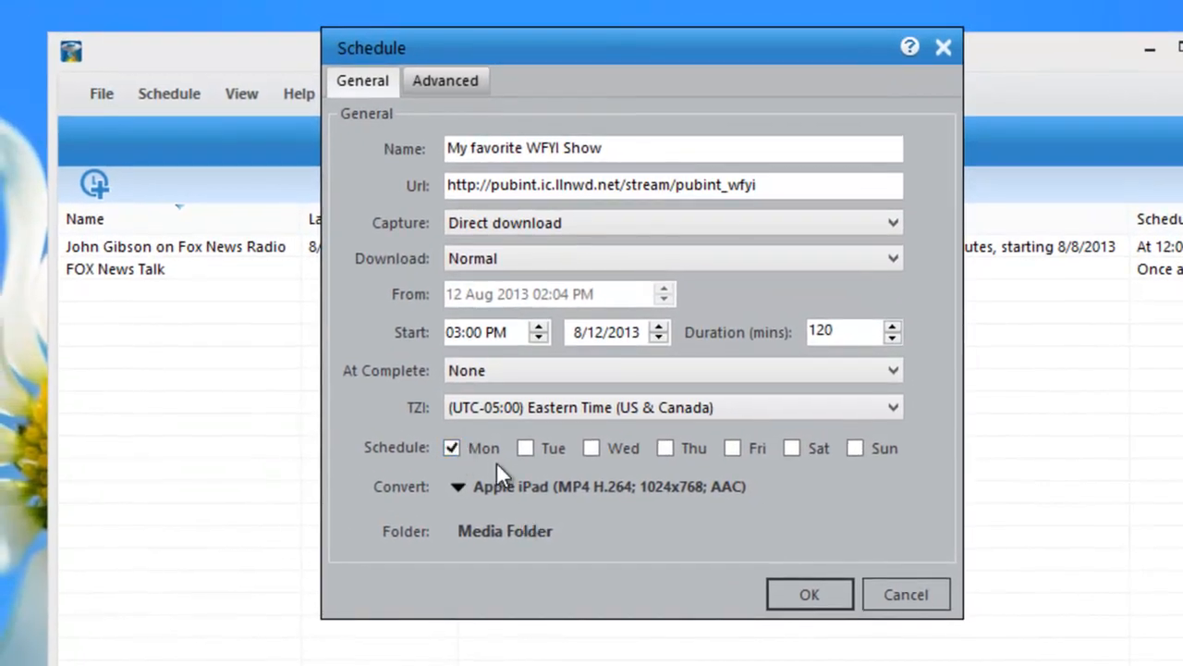
pyautogui.click(665, 448)
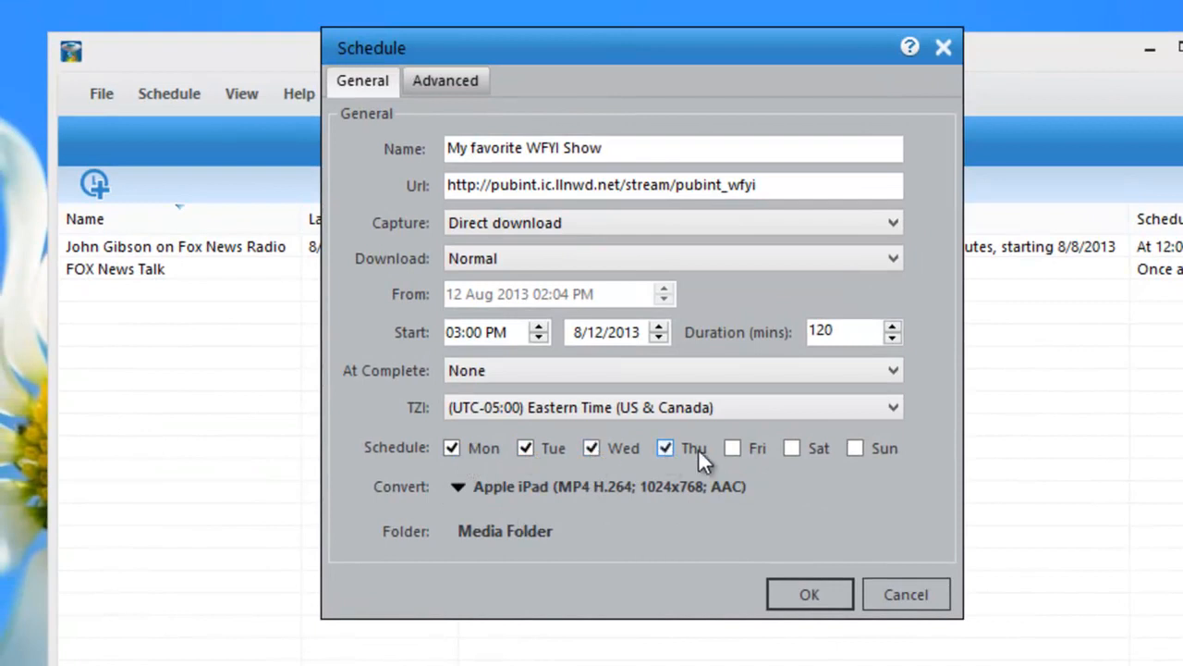
pyautogui.click(809, 594)
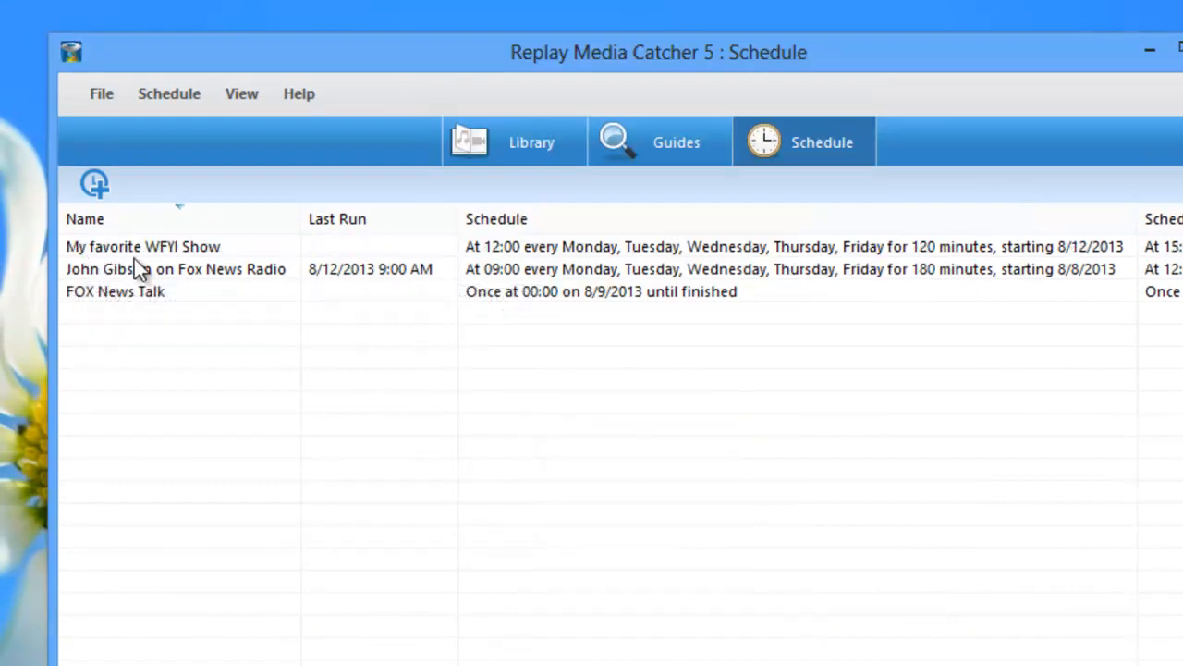
pyautogui.moveTo(490, 259)
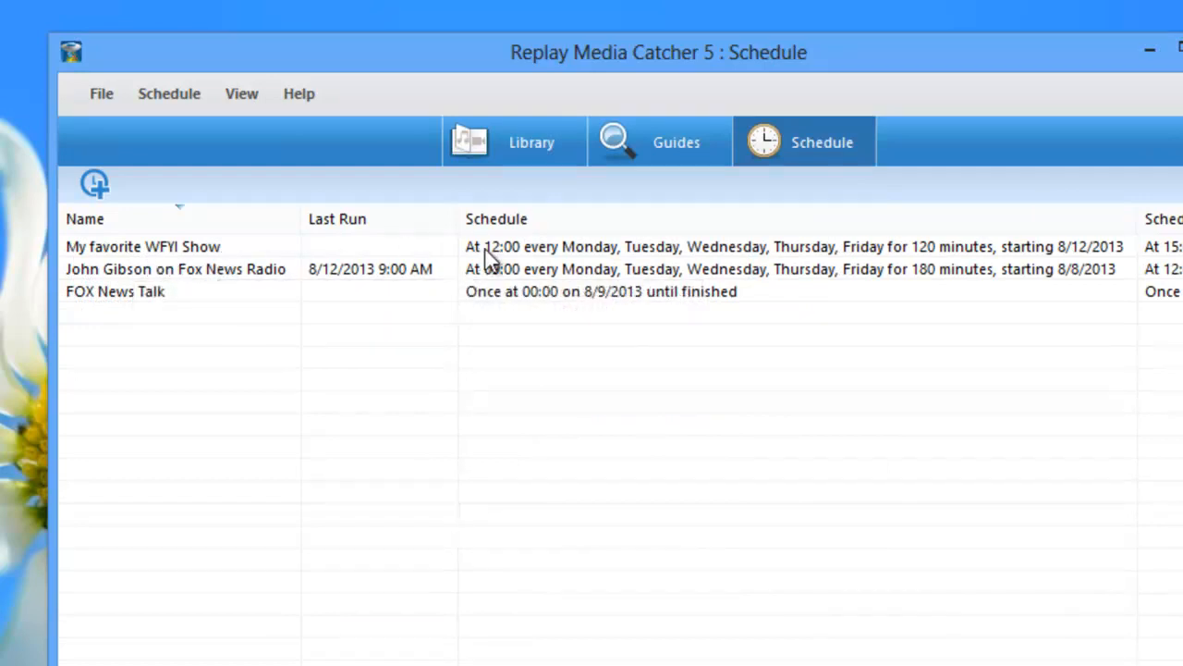
pyautogui.moveTo(818, 264)
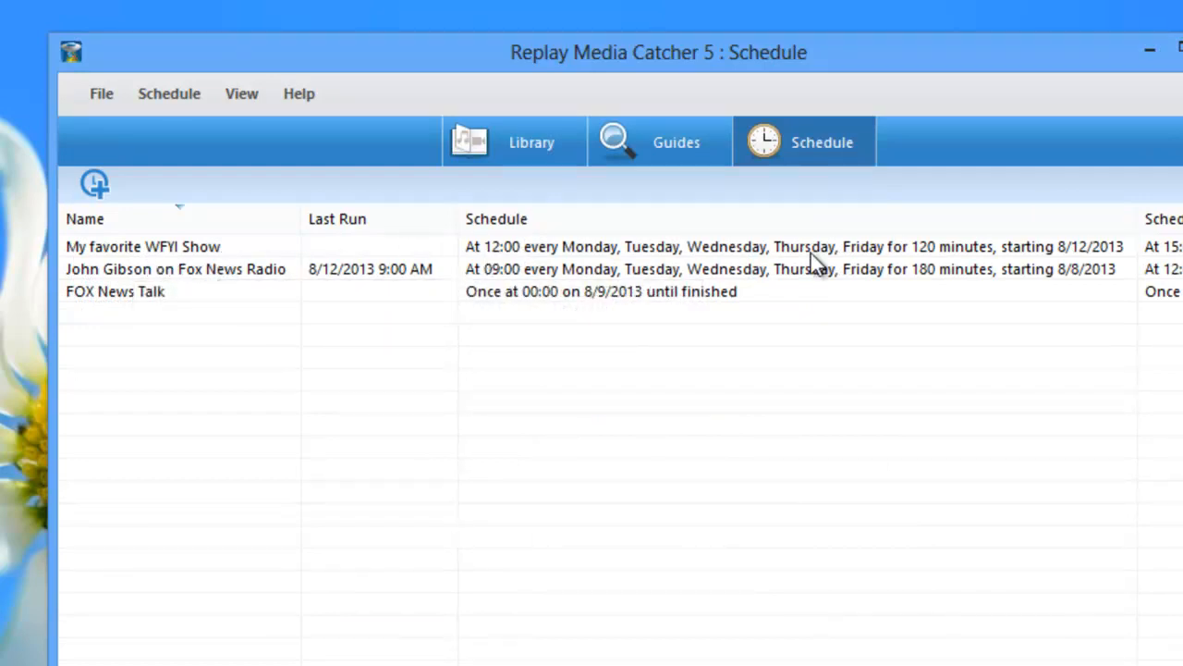